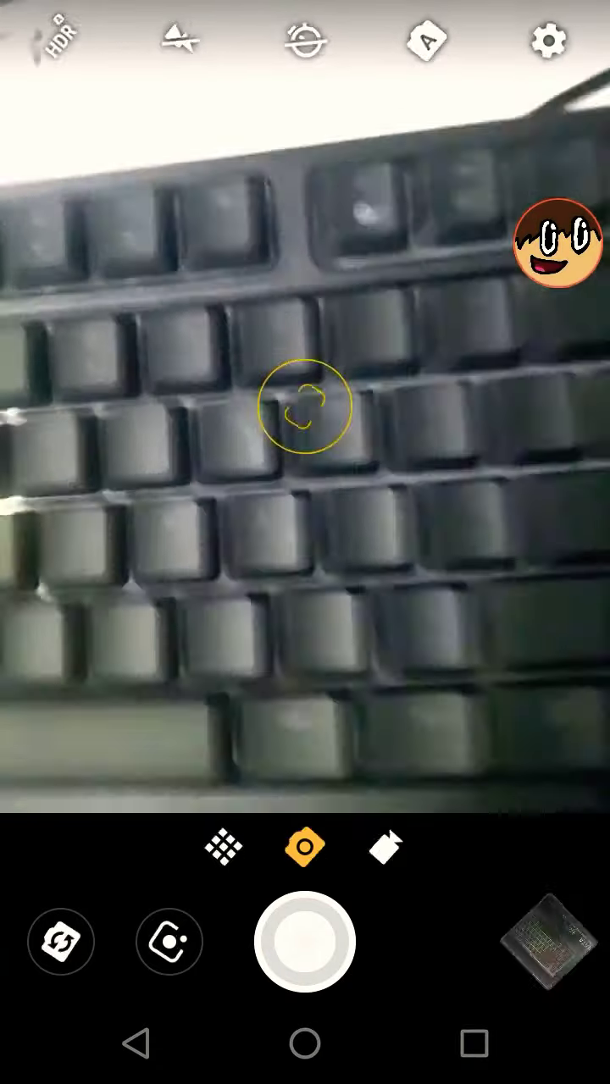
Step: Expand the floating screen-recorder bubble to reveal its stop, pause and capture controls
click(302, 942)
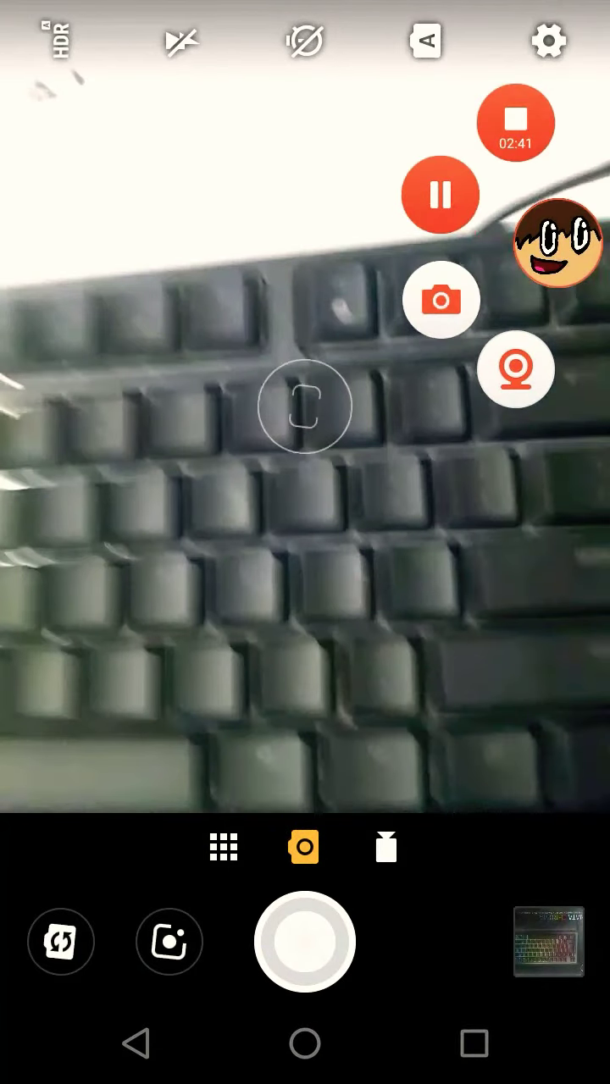